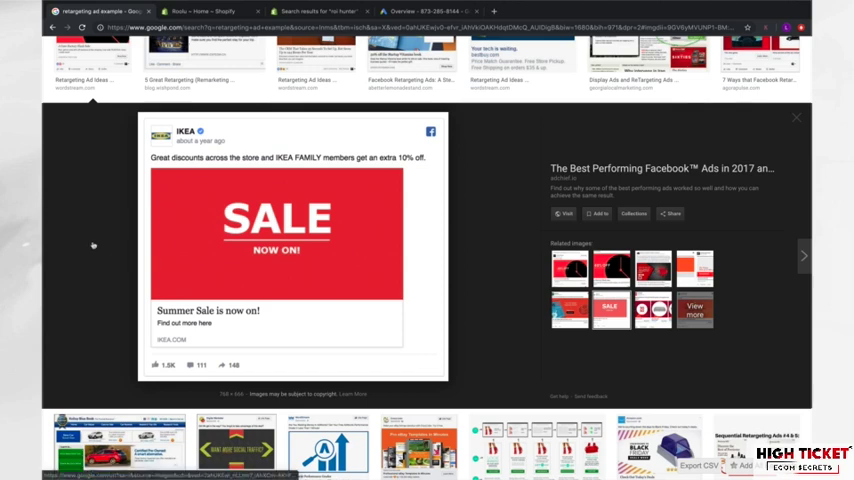
mouse_move(217, 196)
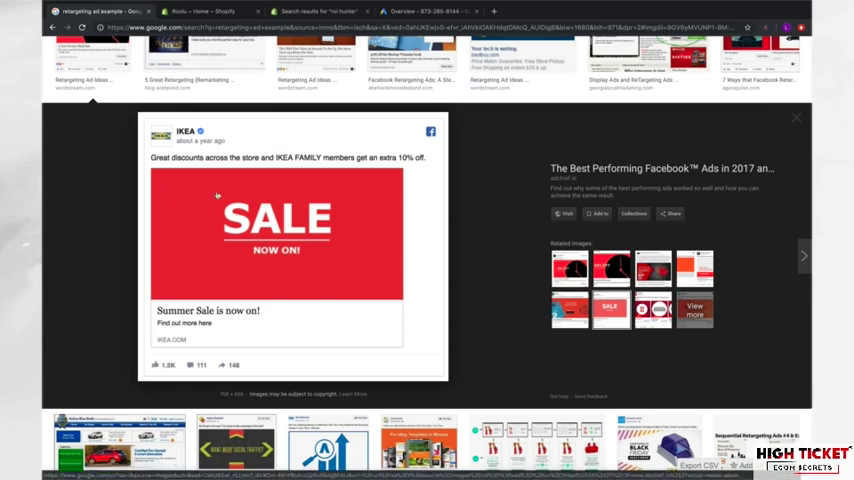
mouse_move(430, 143)
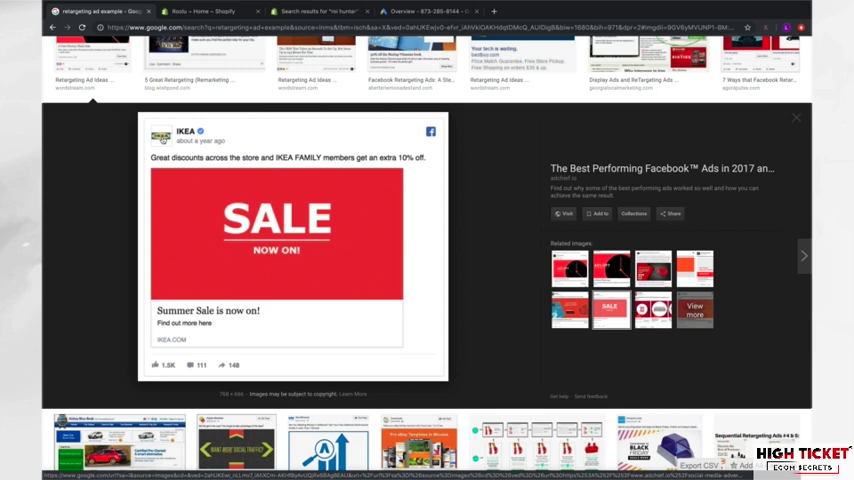
mouse_move(262, 135)
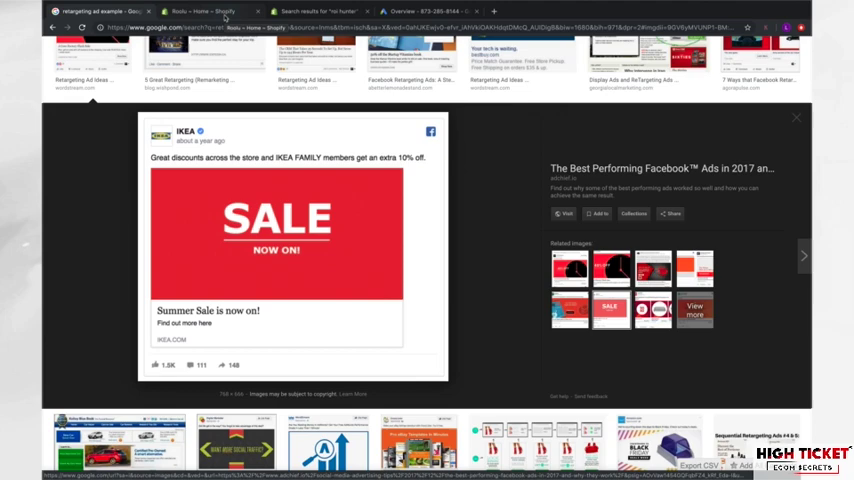
- Go to the Shopify admin and open the Apps page listing ROI Hunter Easy Retargeting
left_click(185, 11)
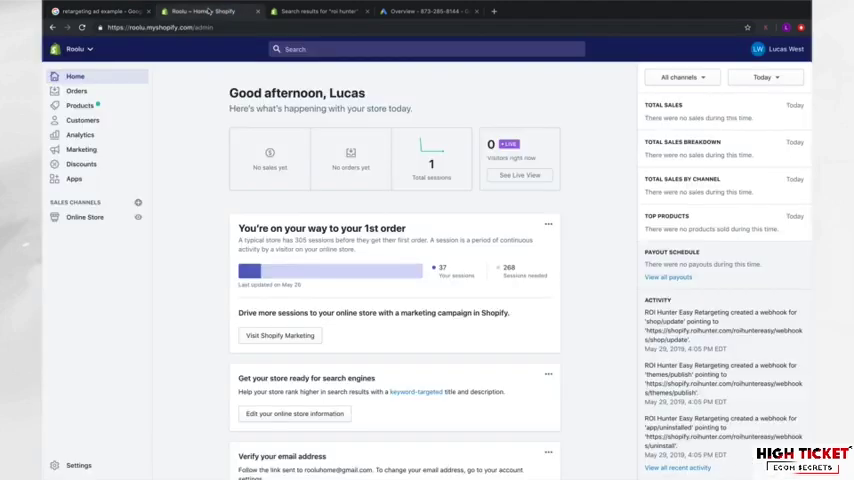
mouse_move(188, 153)
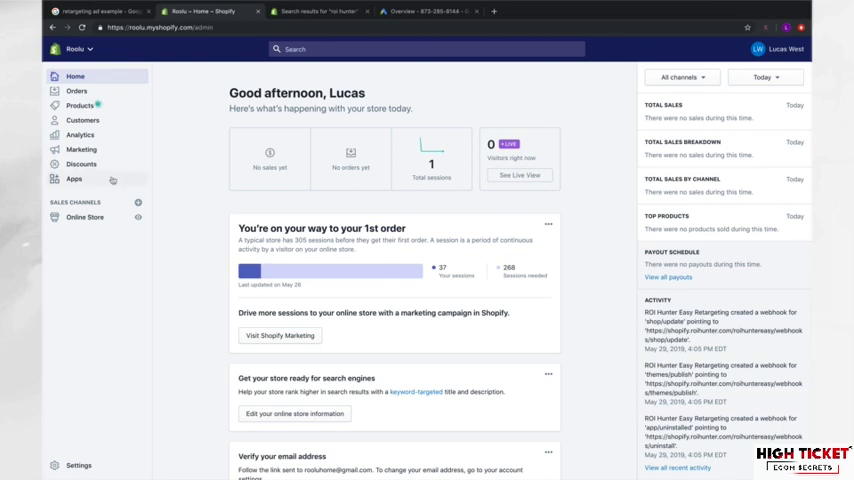
left_click(74, 179)
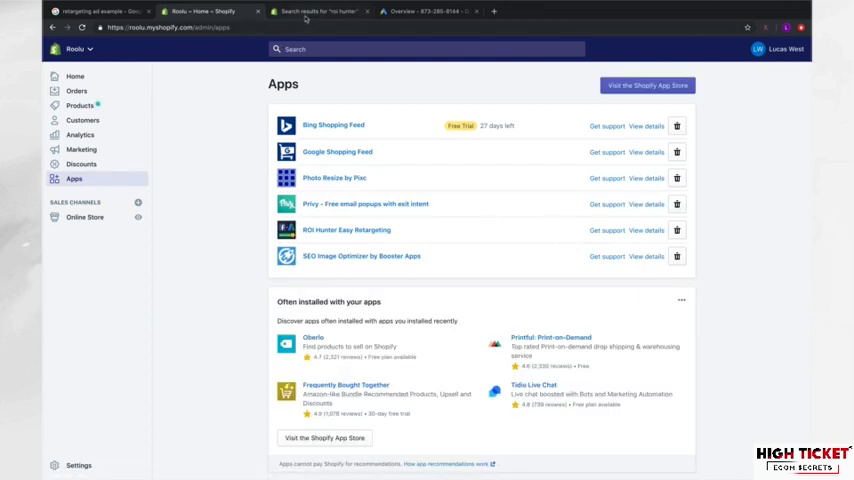
- Open ROI Hunter's Facebook & Google Easy Ads listing from the 'roi hunter' App Store results
left_click(320, 11)
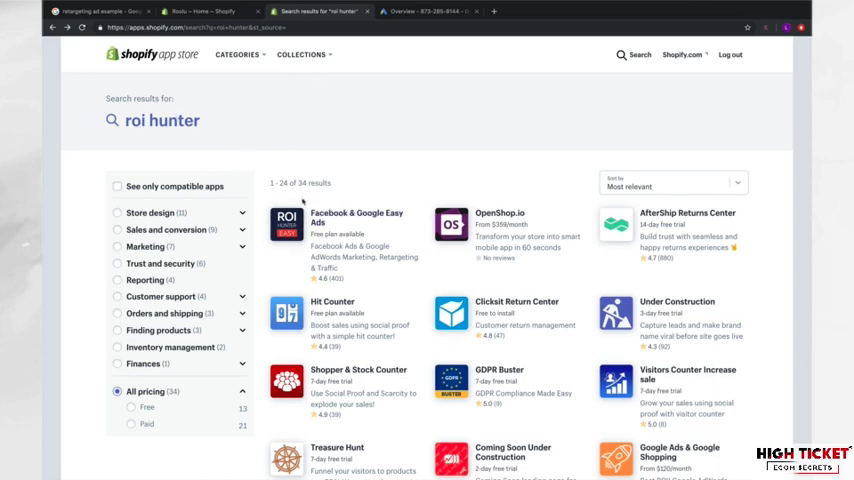
left_click(356, 217)
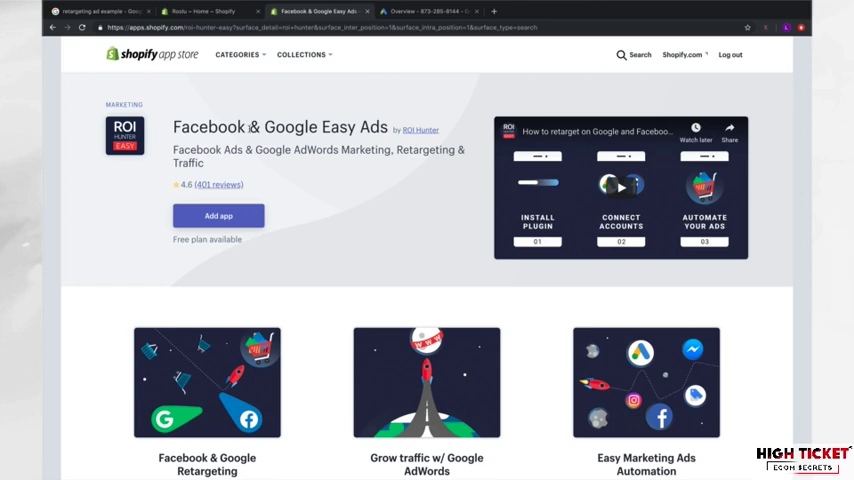
mouse_move(358, 204)
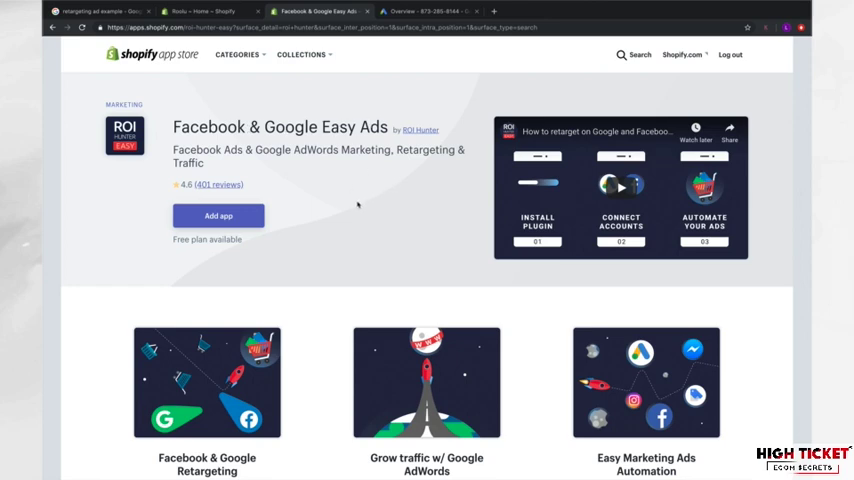
mouse_move(343, 184)
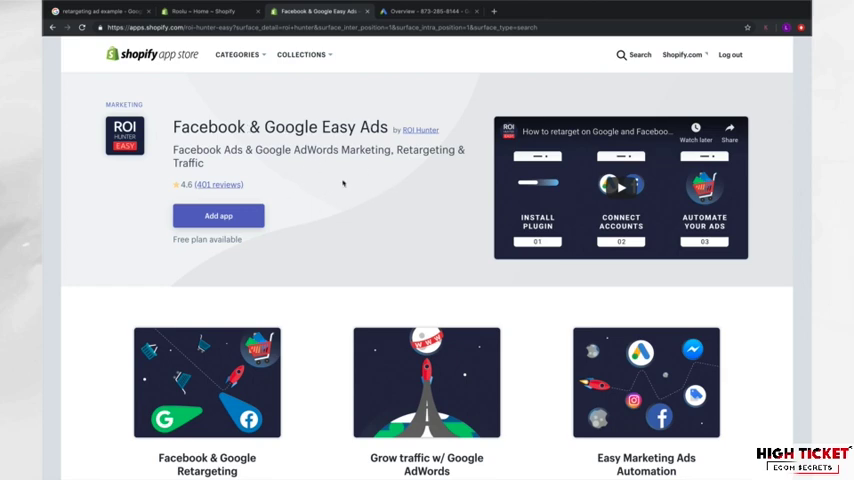
mouse_move(250, 185)
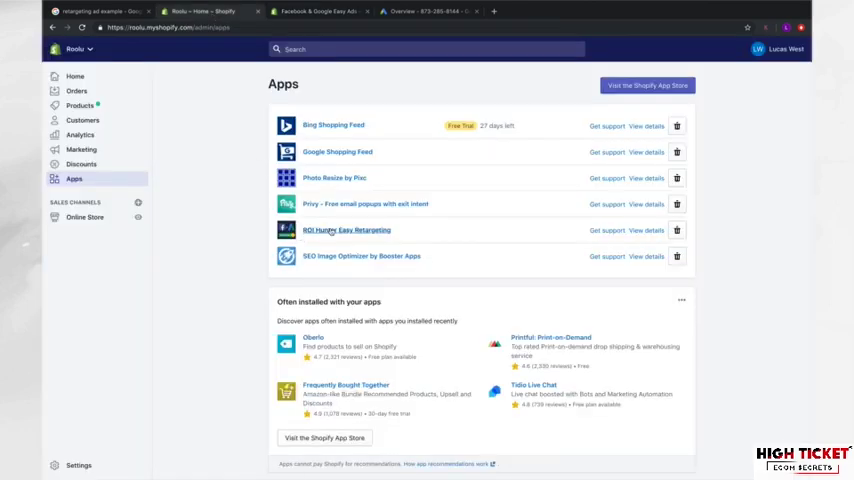
- Open the ROI Hunter Easy Retargeting app dashboard from the installed Apps list
left_click(346, 230)
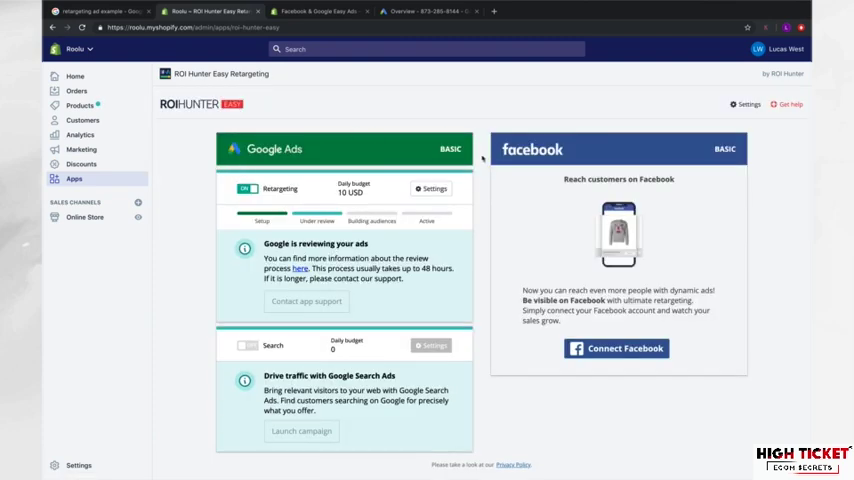
mouse_move(361, 312)
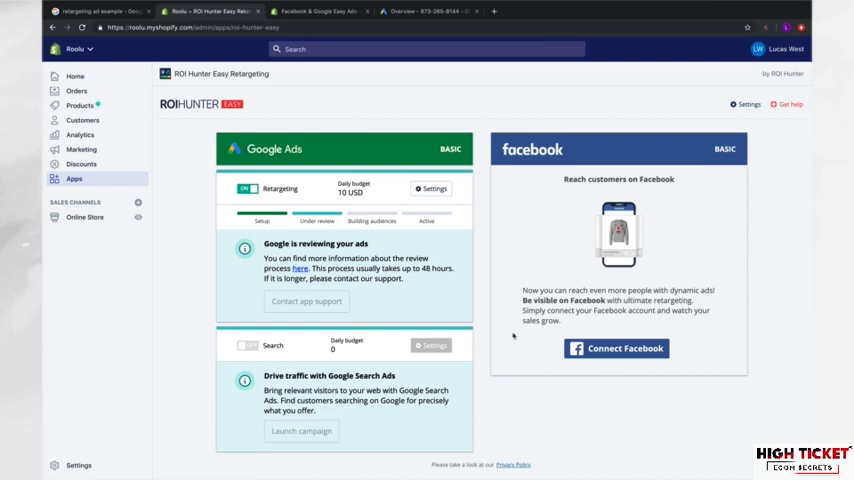
mouse_move(481, 281)
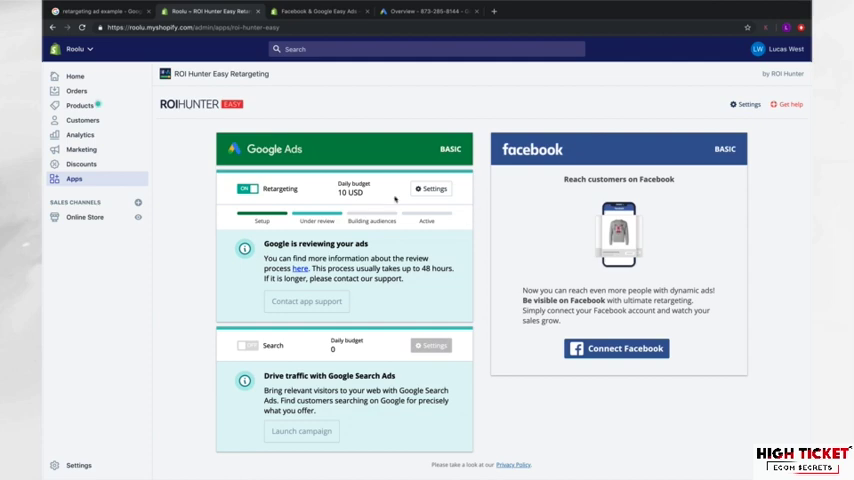
mouse_move(313, 222)
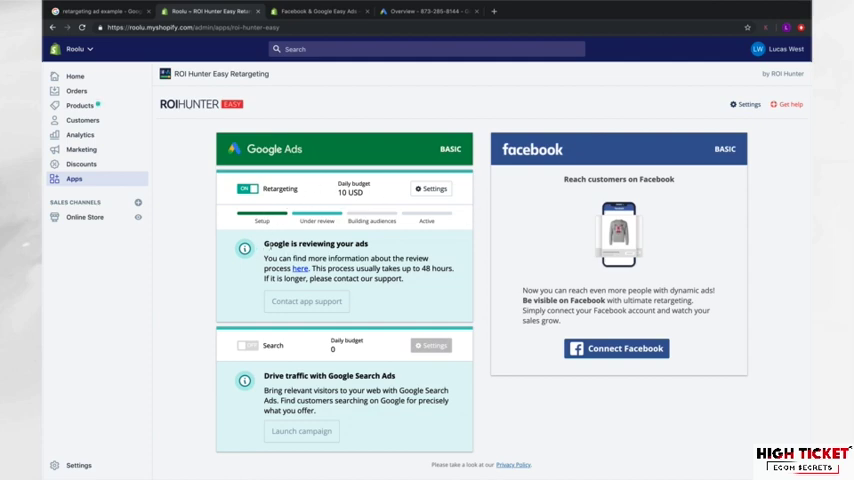
mouse_move(409, 75)
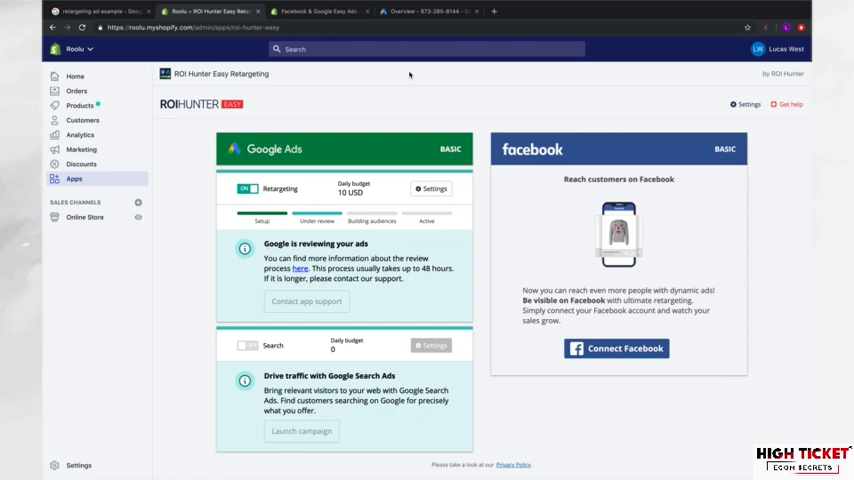
mouse_move(388, 139)
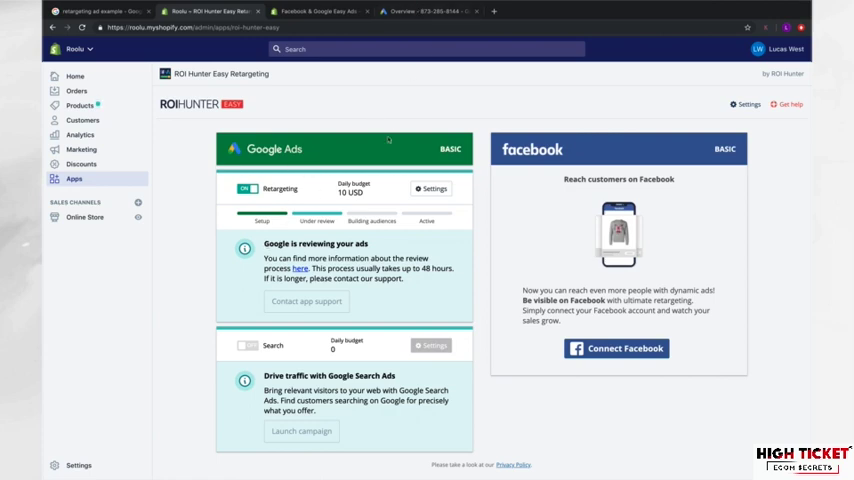
mouse_move(377, 126)
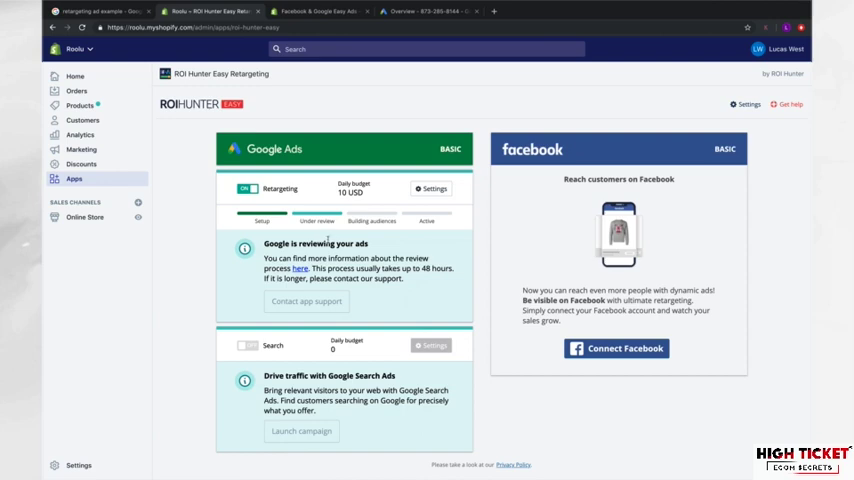
mouse_move(366, 116)
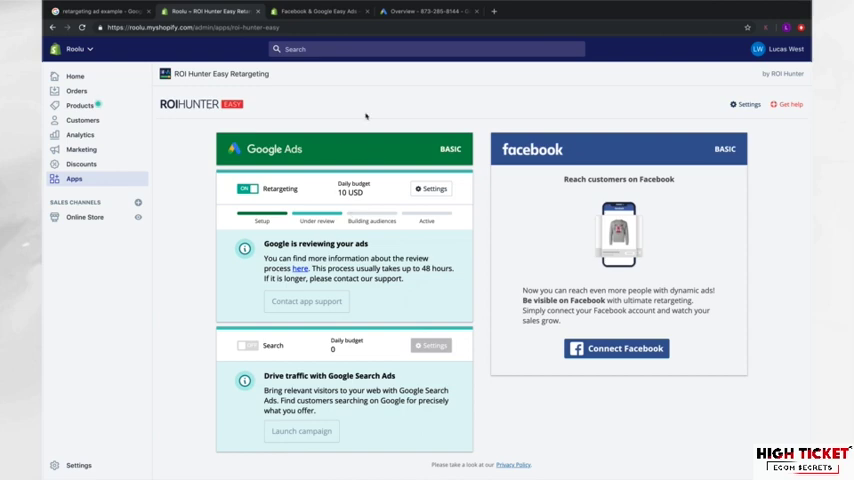
mouse_move(363, 107)
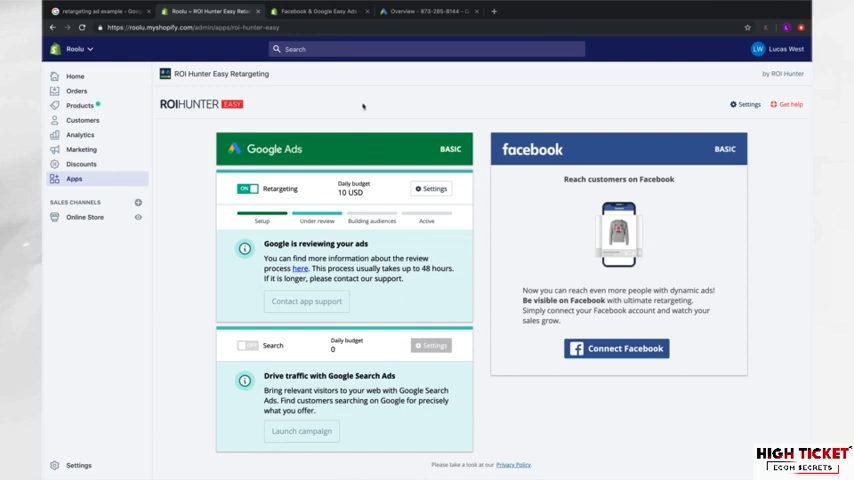
- Review the Google Ads campaigns, including the DYN_REM Product views and Cart abandoners campaigns
left_click(420, 11)
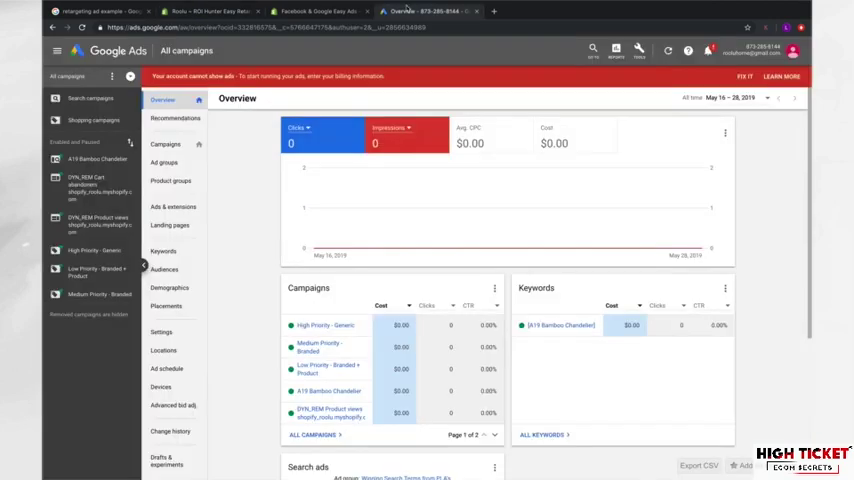
mouse_move(241, 159)
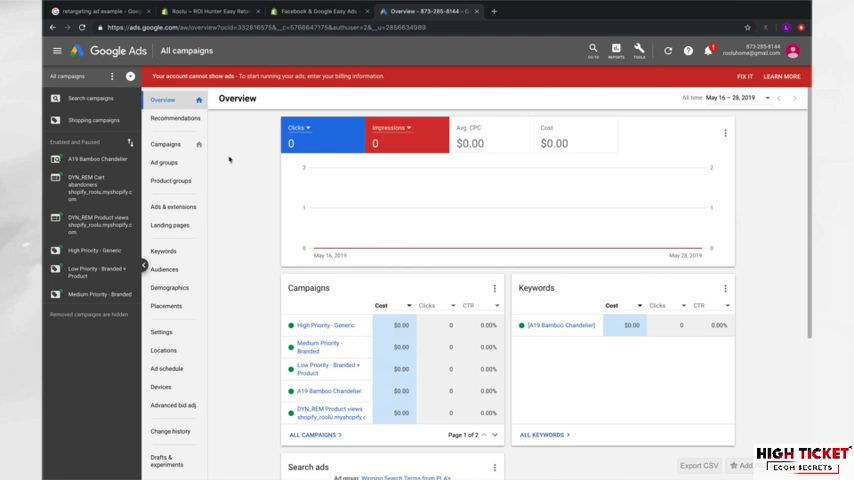
left_click(166, 144)
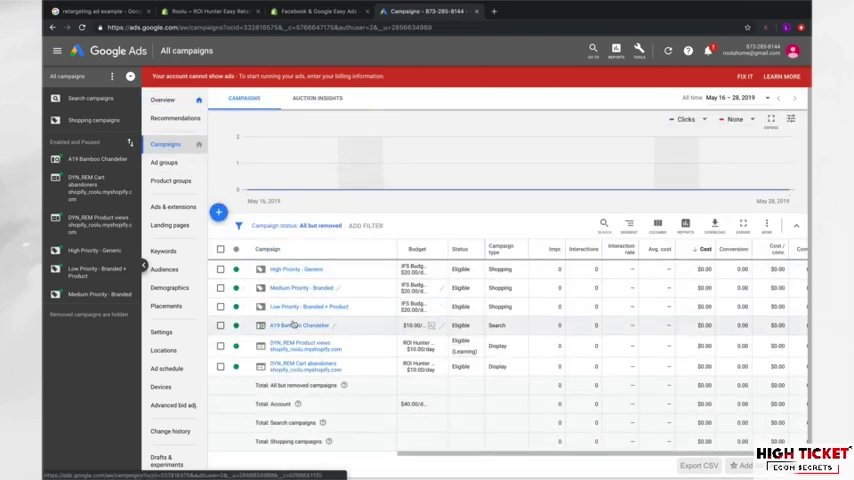
mouse_move(300, 346)
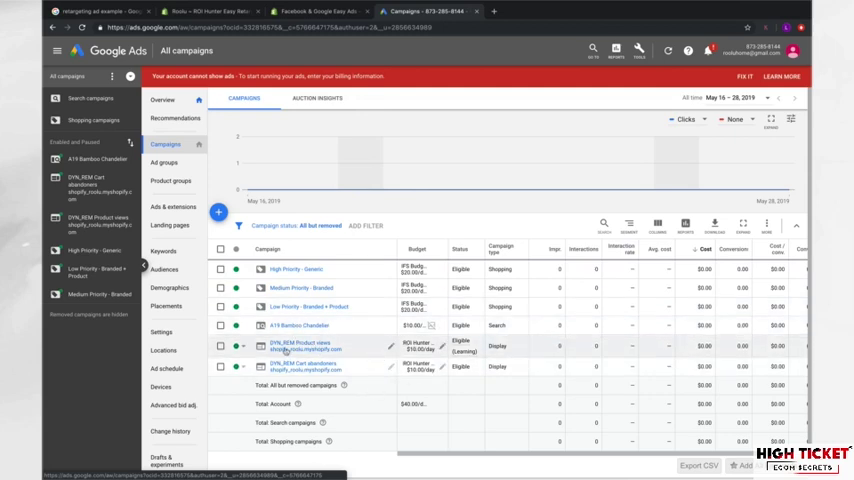
mouse_move(285, 360)
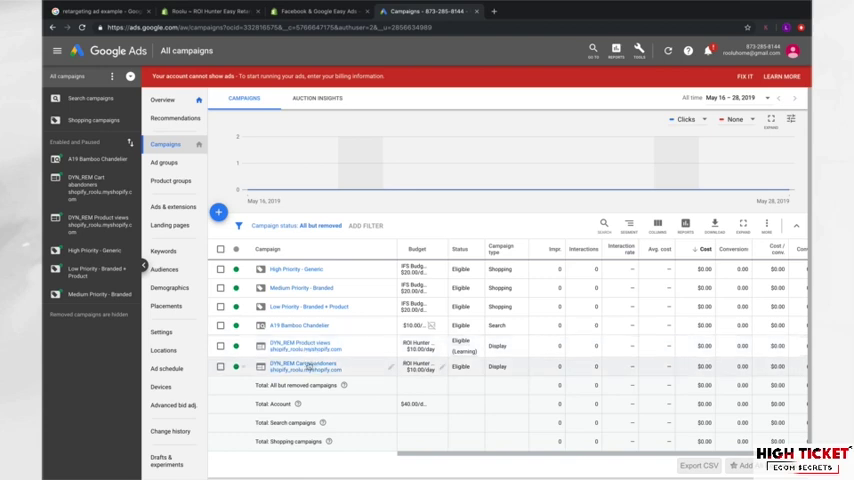
- Browse the DYN_REM Product views campaign's ad groups
left_click(300, 365)
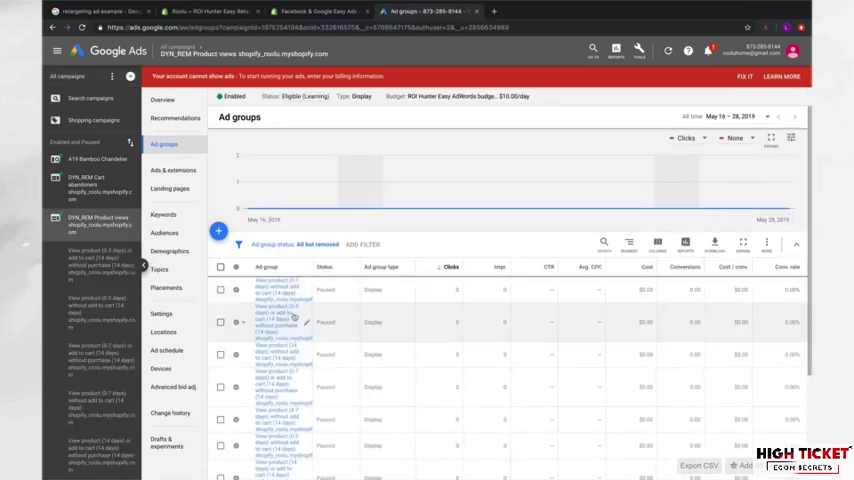
scroll("down", 3)
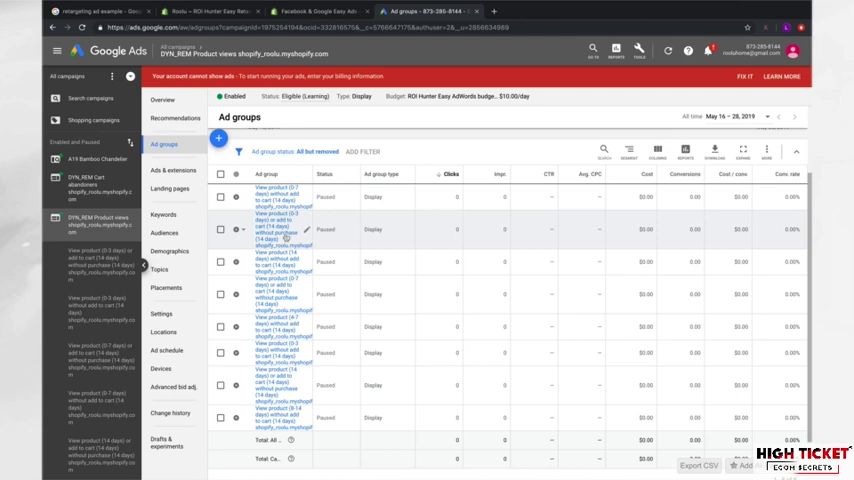
scroll("down", 3)
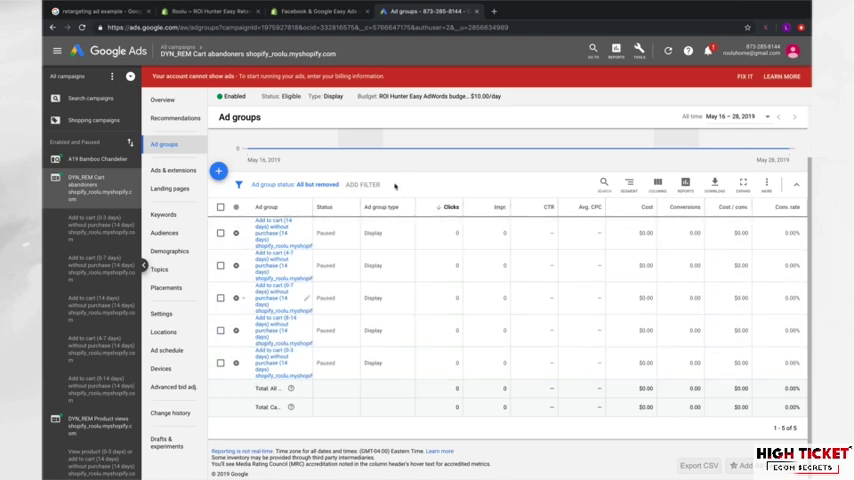
left_click(314, 11)
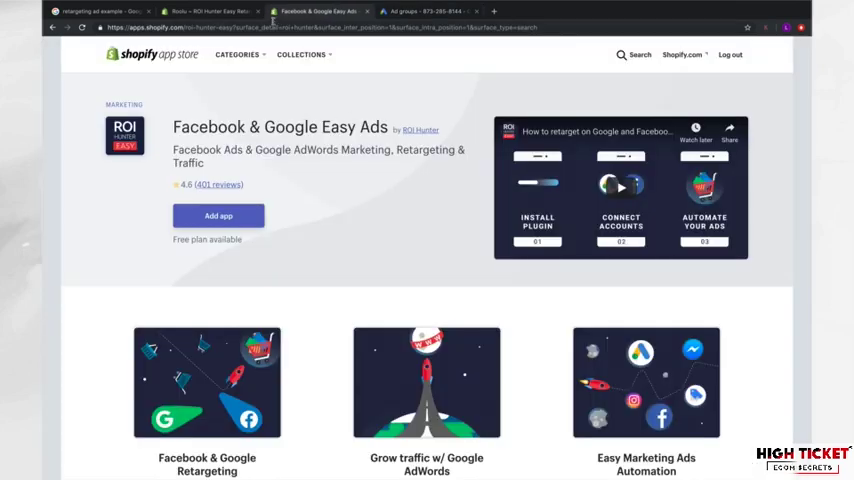
left_click(205, 11)
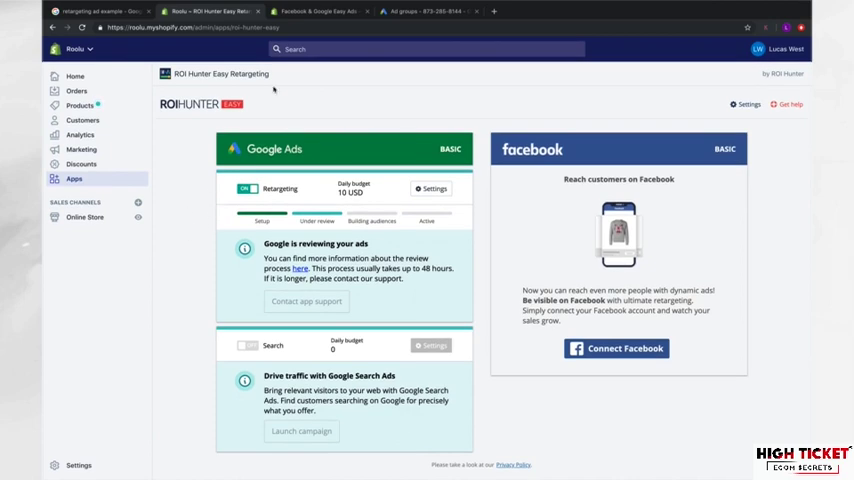
mouse_move(172, 208)
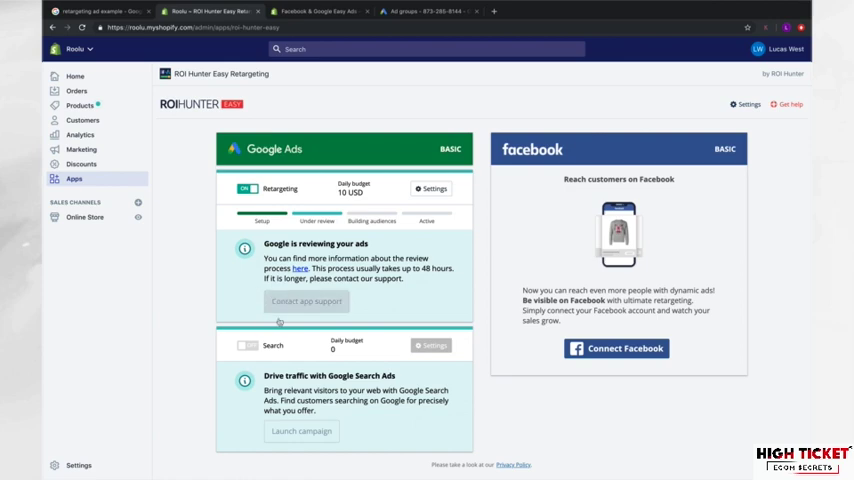
mouse_move(240, 300)
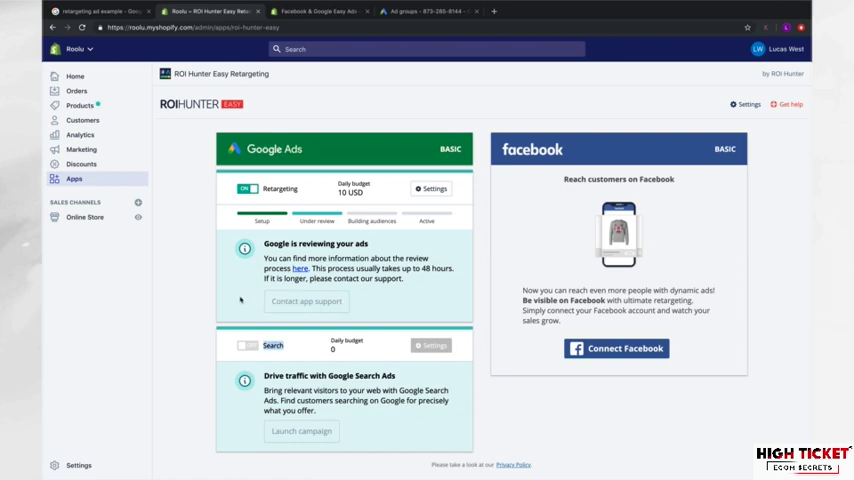
mouse_move(208, 291)
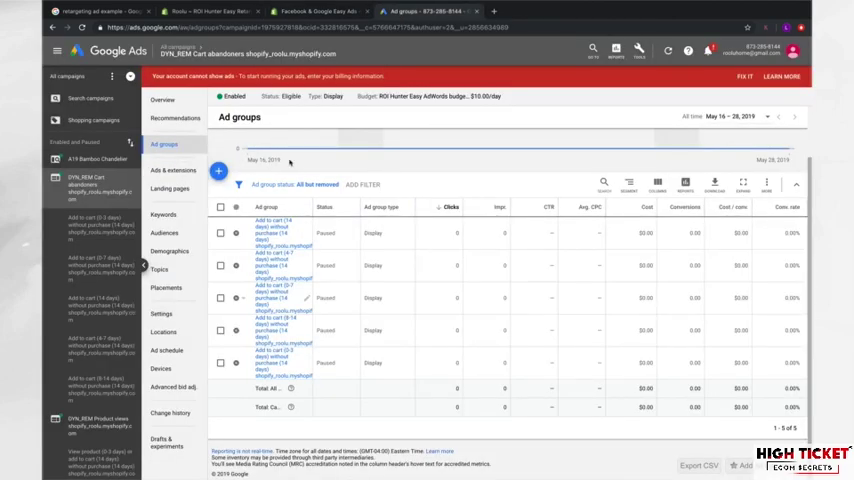
- Return to the ROI Hunter Easy Retargeting dashboard via the App Store listing tab
left_click(315, 11)
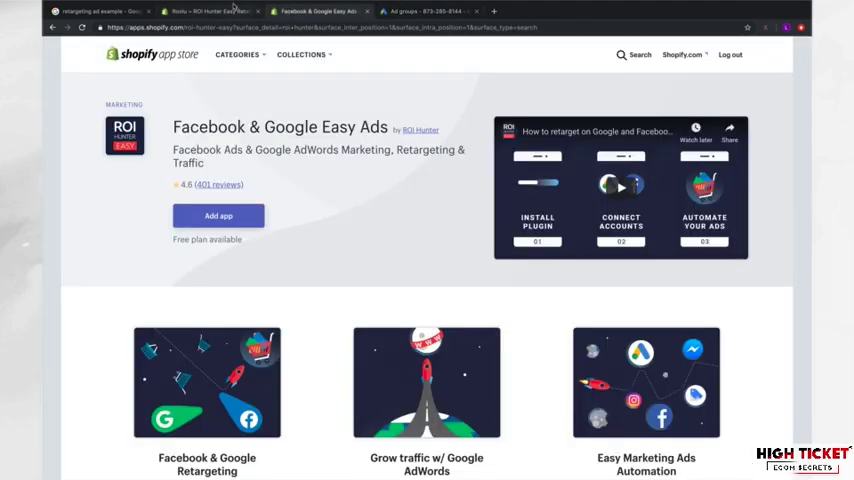
left_click(200, 11)
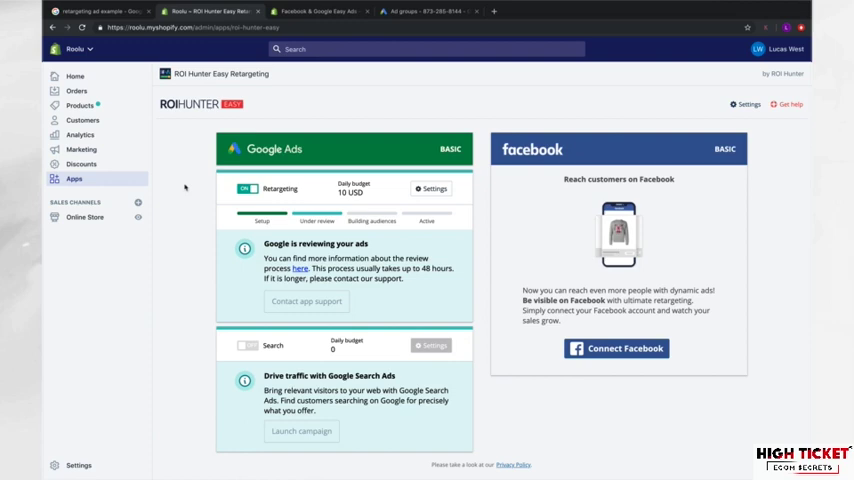
- Return to the Cart abandoners campaign's five paused add-to-cart ad groups in Google Ads
left_click(420, 11)
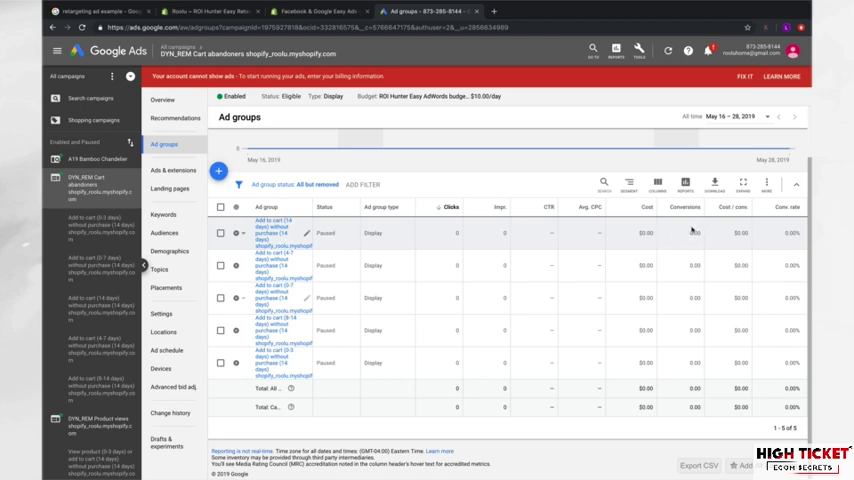
mouse_move(733, 231)
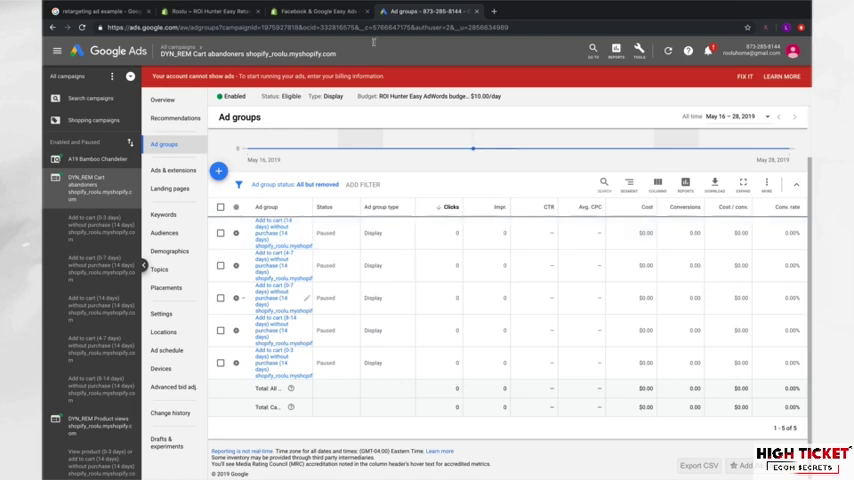
- Return to the ROI Hunter dashboard, where Google Ads retargeting is still under review
left_click(190, 11)
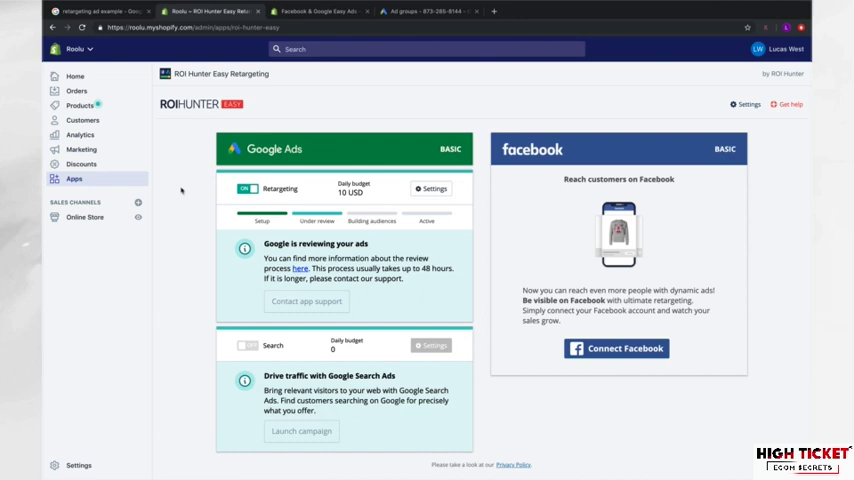
mouse_move(479, 187)
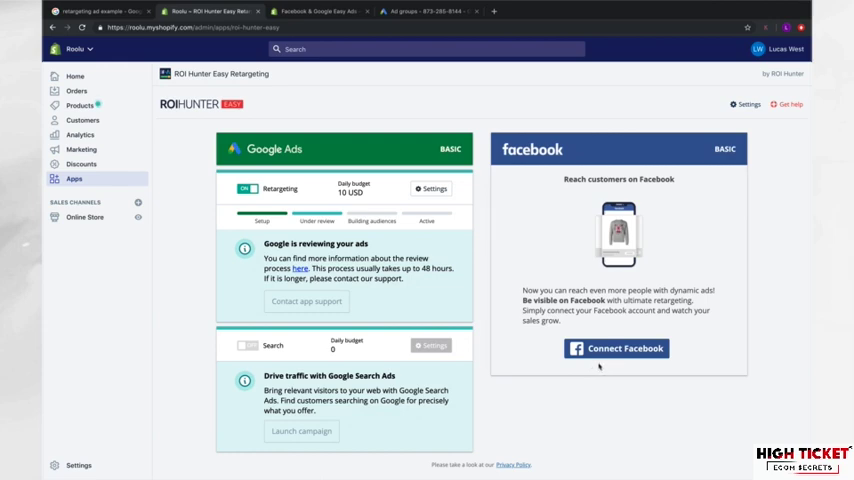
mouse_move(600, 367)
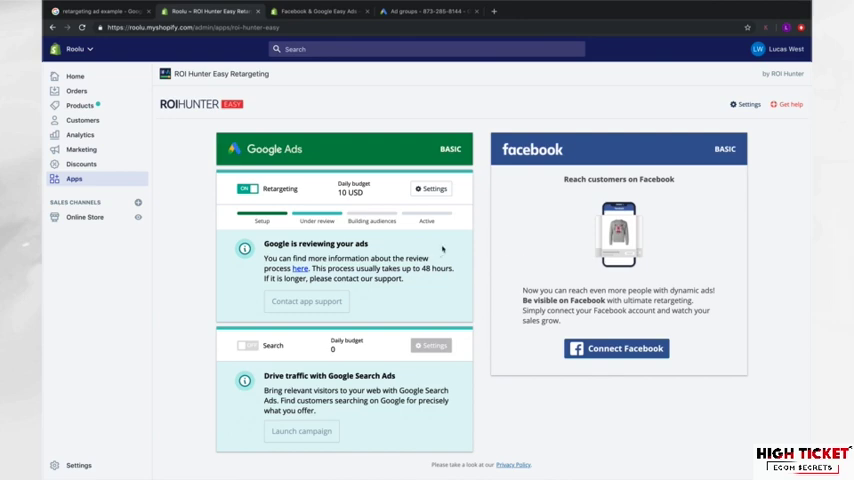
mouse_move(501, 272)
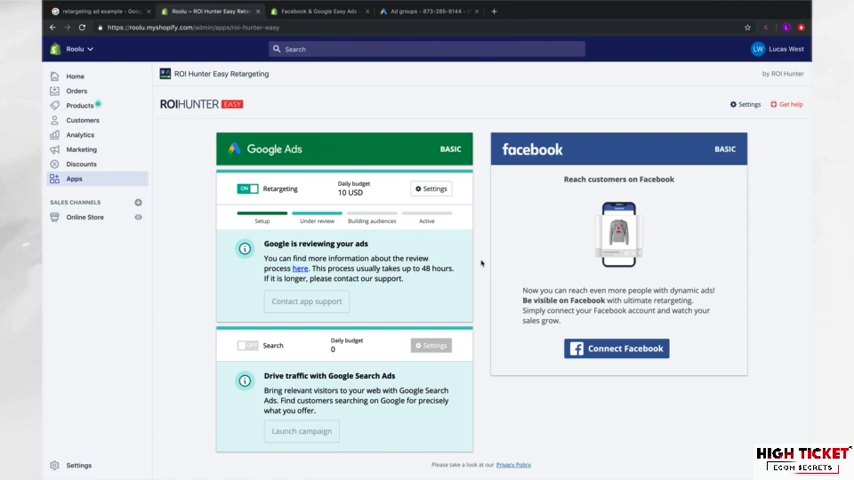
mouse_move(390, 254)
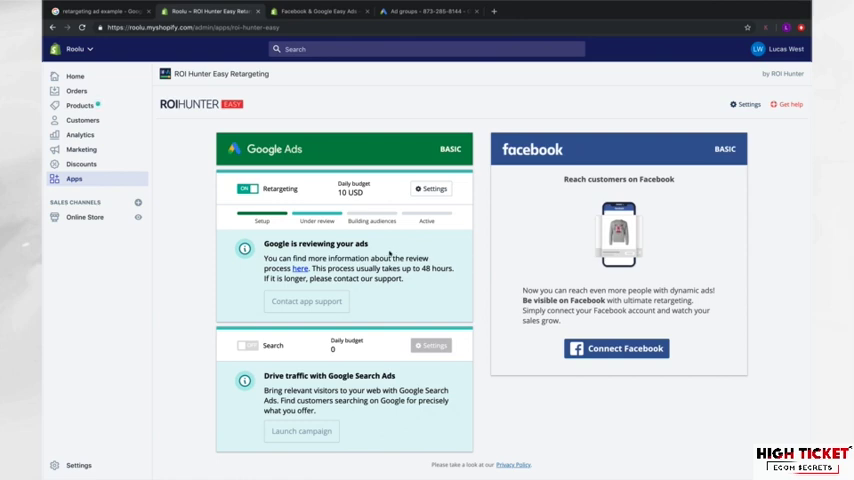
mouse_move(380, 245)
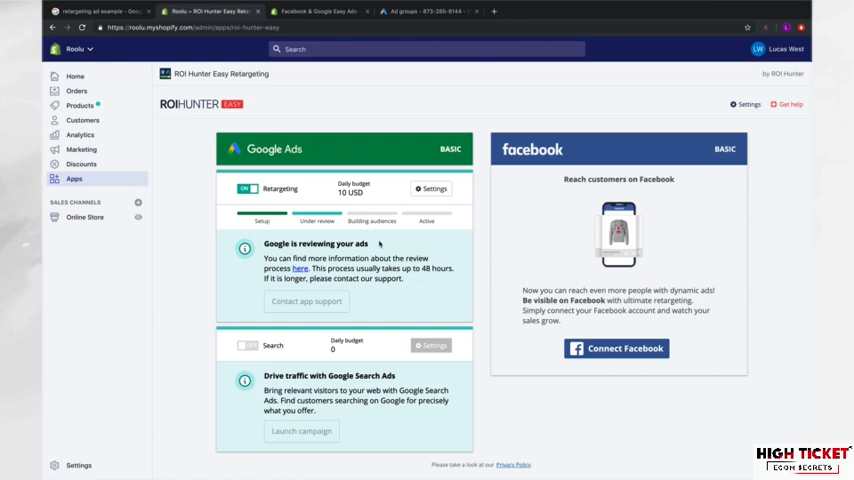
mouse_move(377, 244)
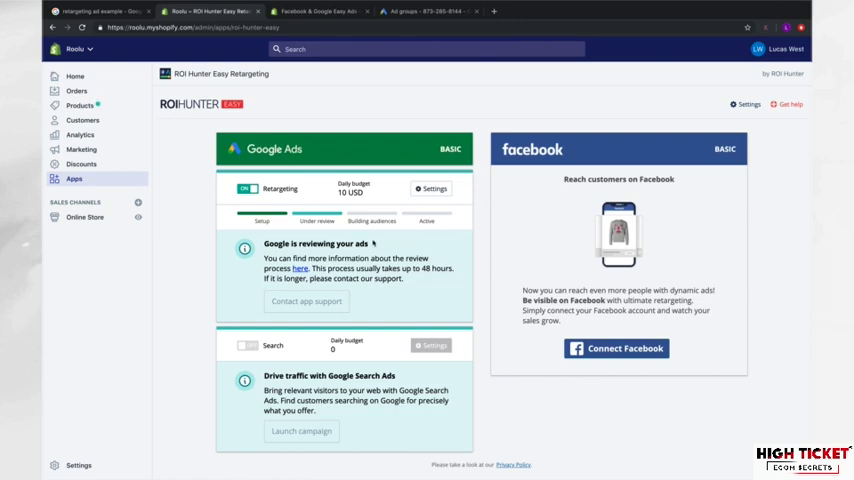